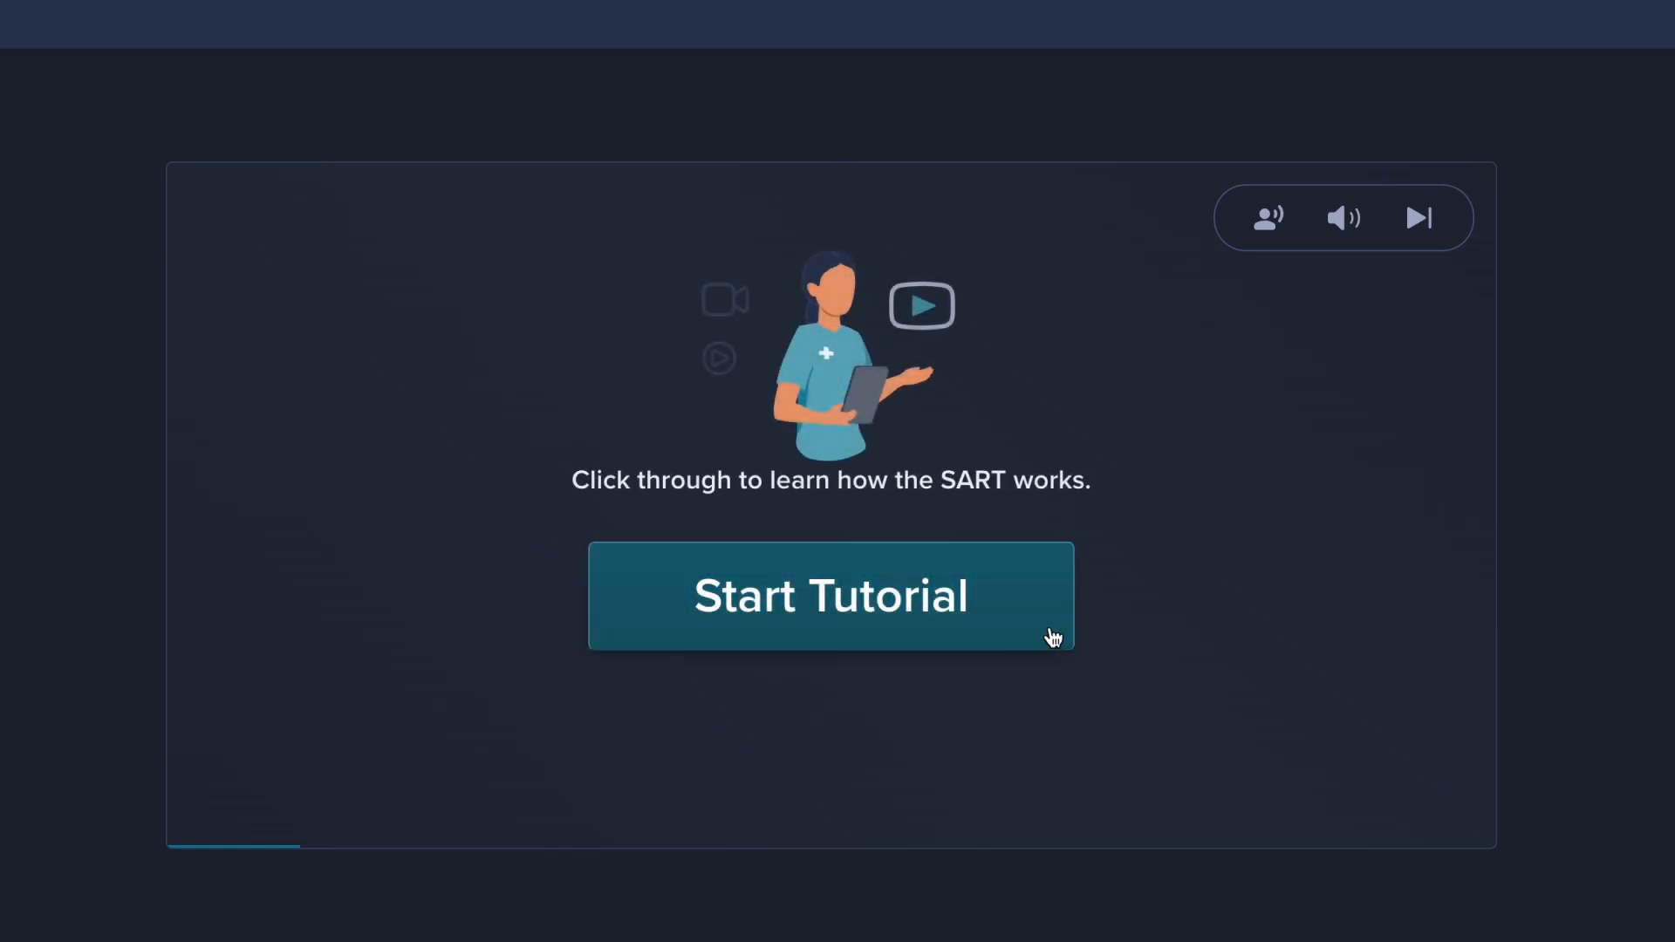
Step: Start the SART tutorial to see that numbers 1–9 each appear followed by a star
{"action": "left_click", "coordinate": [832, 595]}
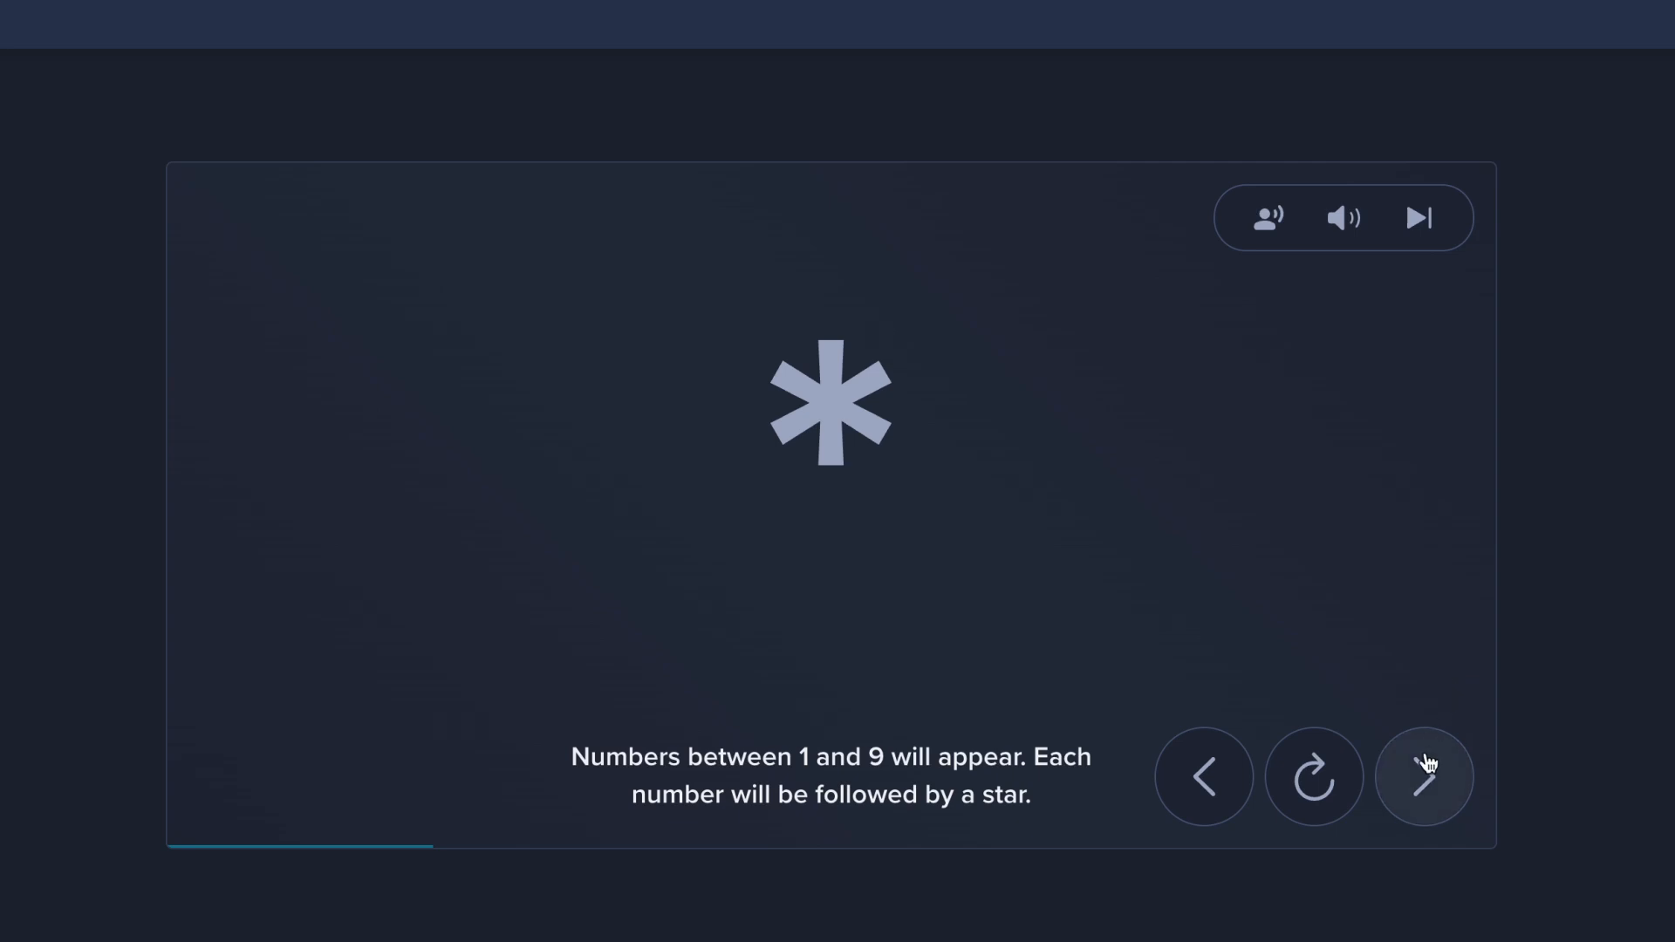
Step: Advance through the instruction slides, practising a response to the star, until 'Let's give it a try'
{"action": "left_click", "coordinate": [1423, 776]}
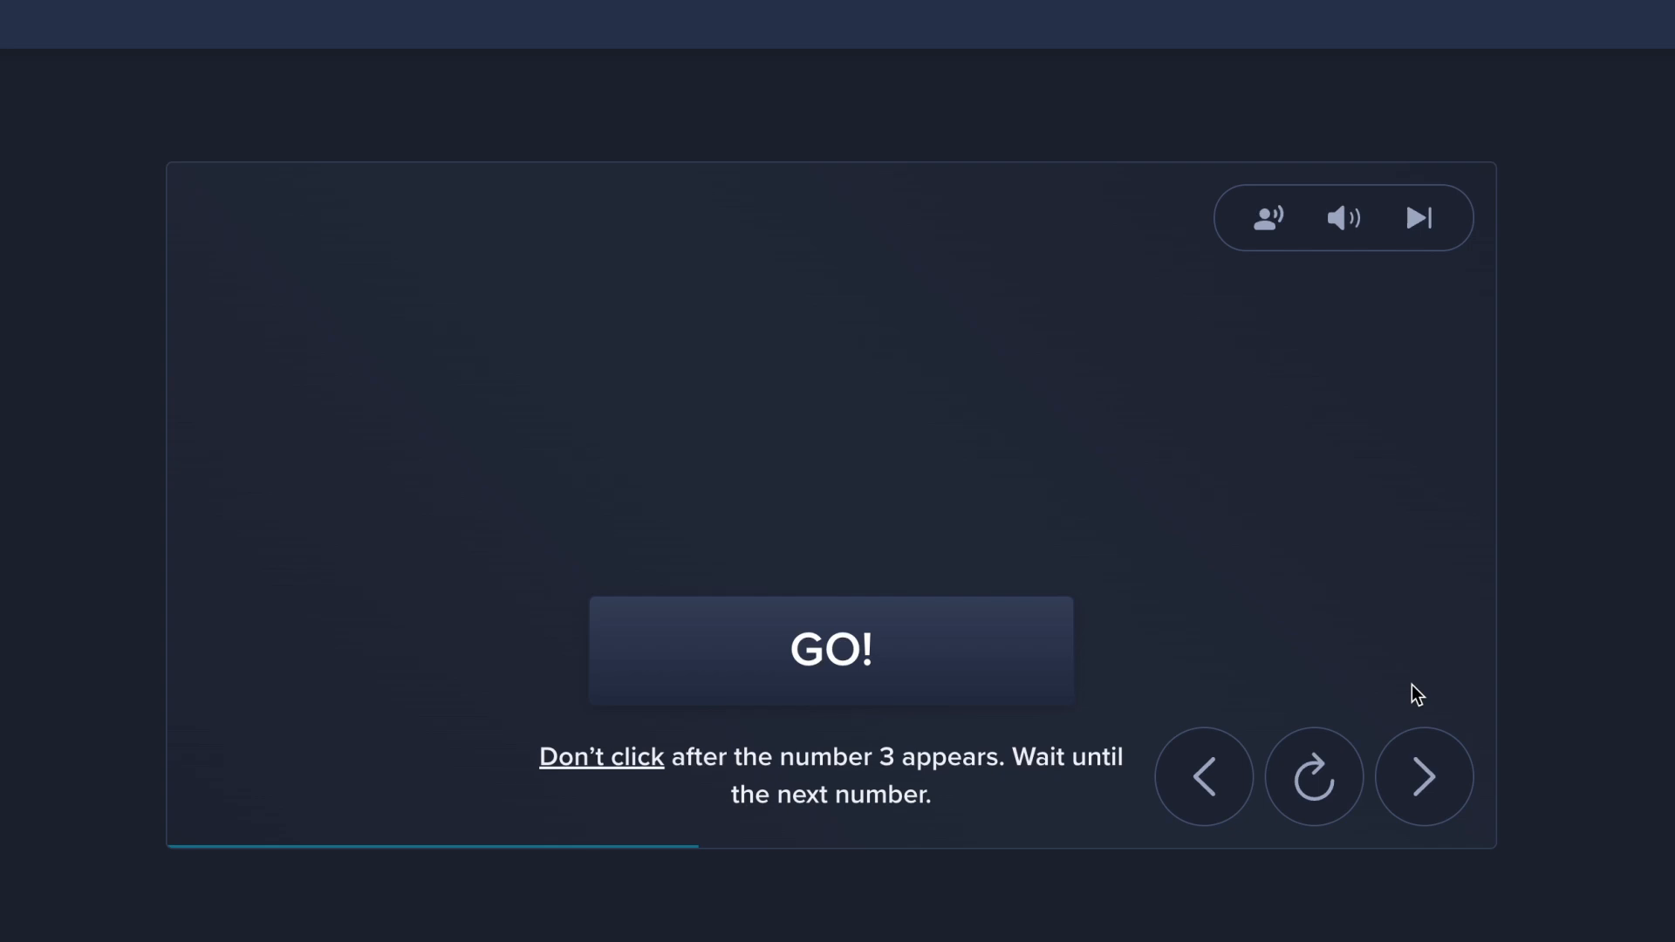
{"action": "left_click", "coordinate": [831, 649]}
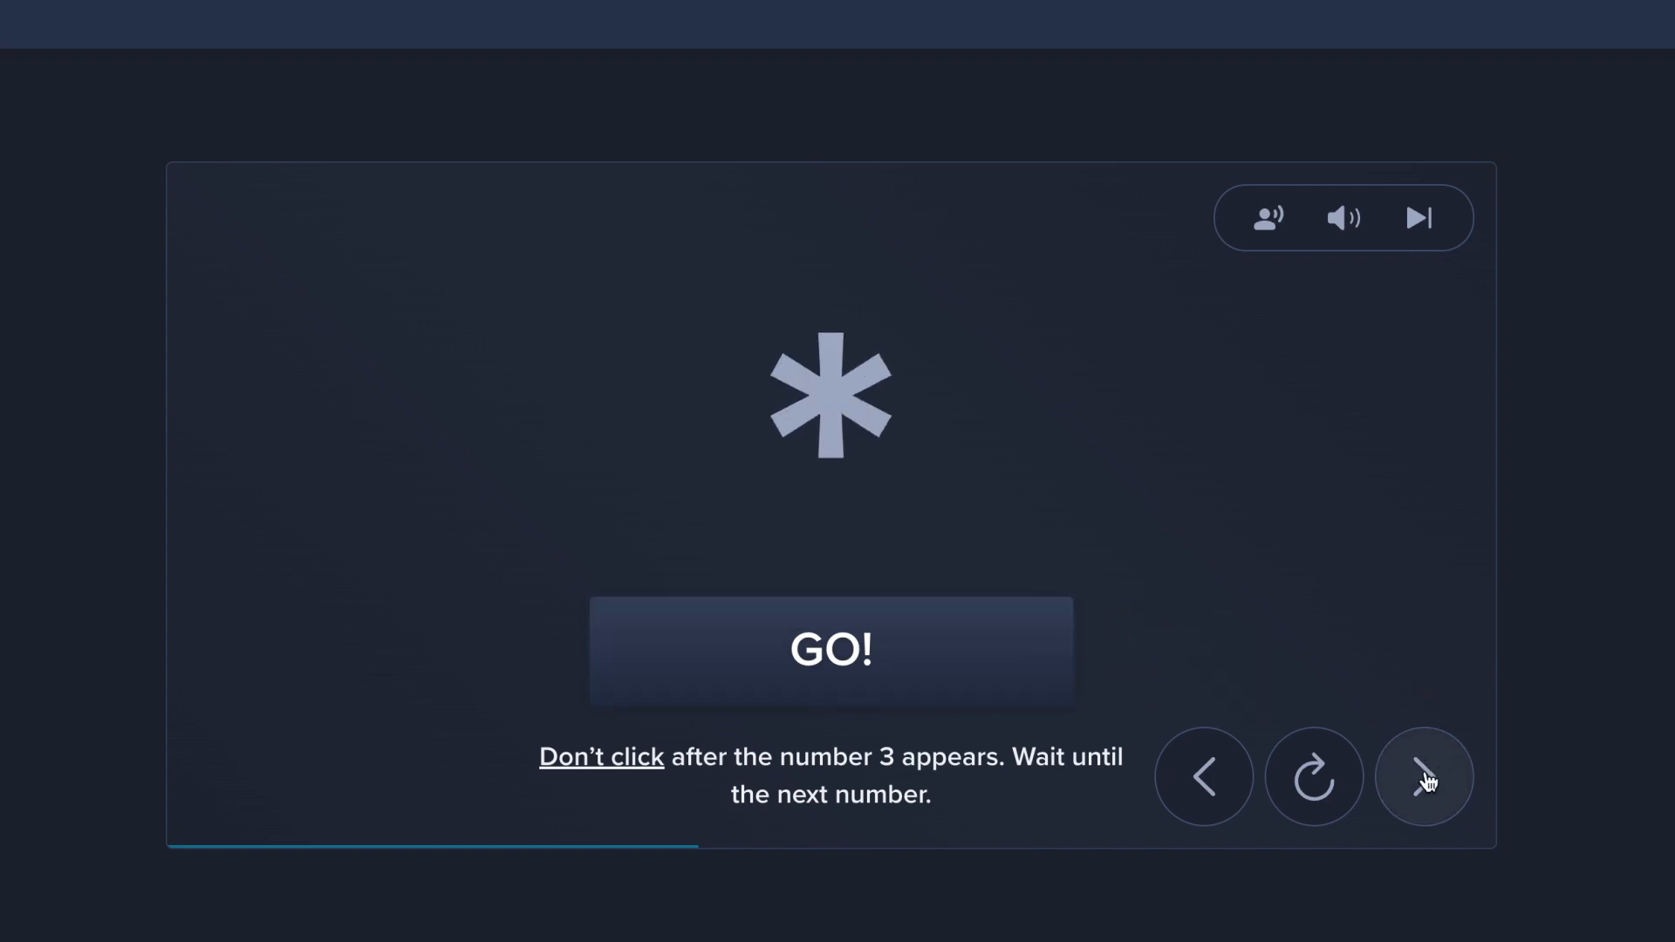
{"action": "left_click", "coordinate": [1424, 777]}
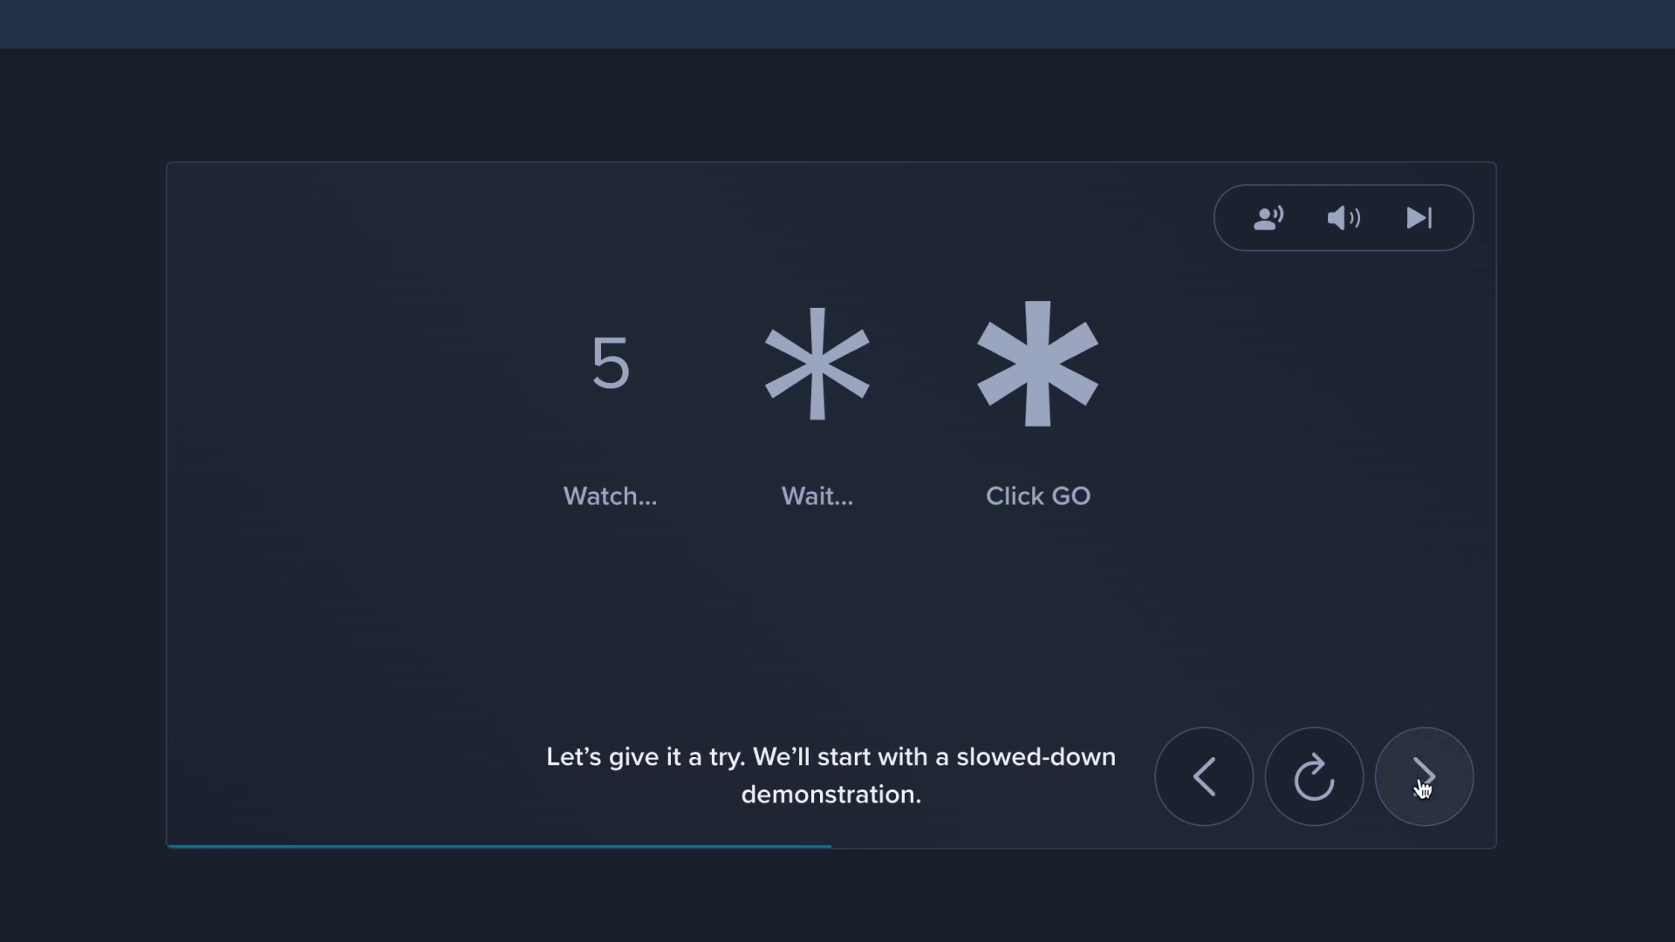
Step: Run the slowed-down demonstration, responding to three bold stars and withholding after a 3
{"action": "left_click", "coordinate": [1423, 776]}
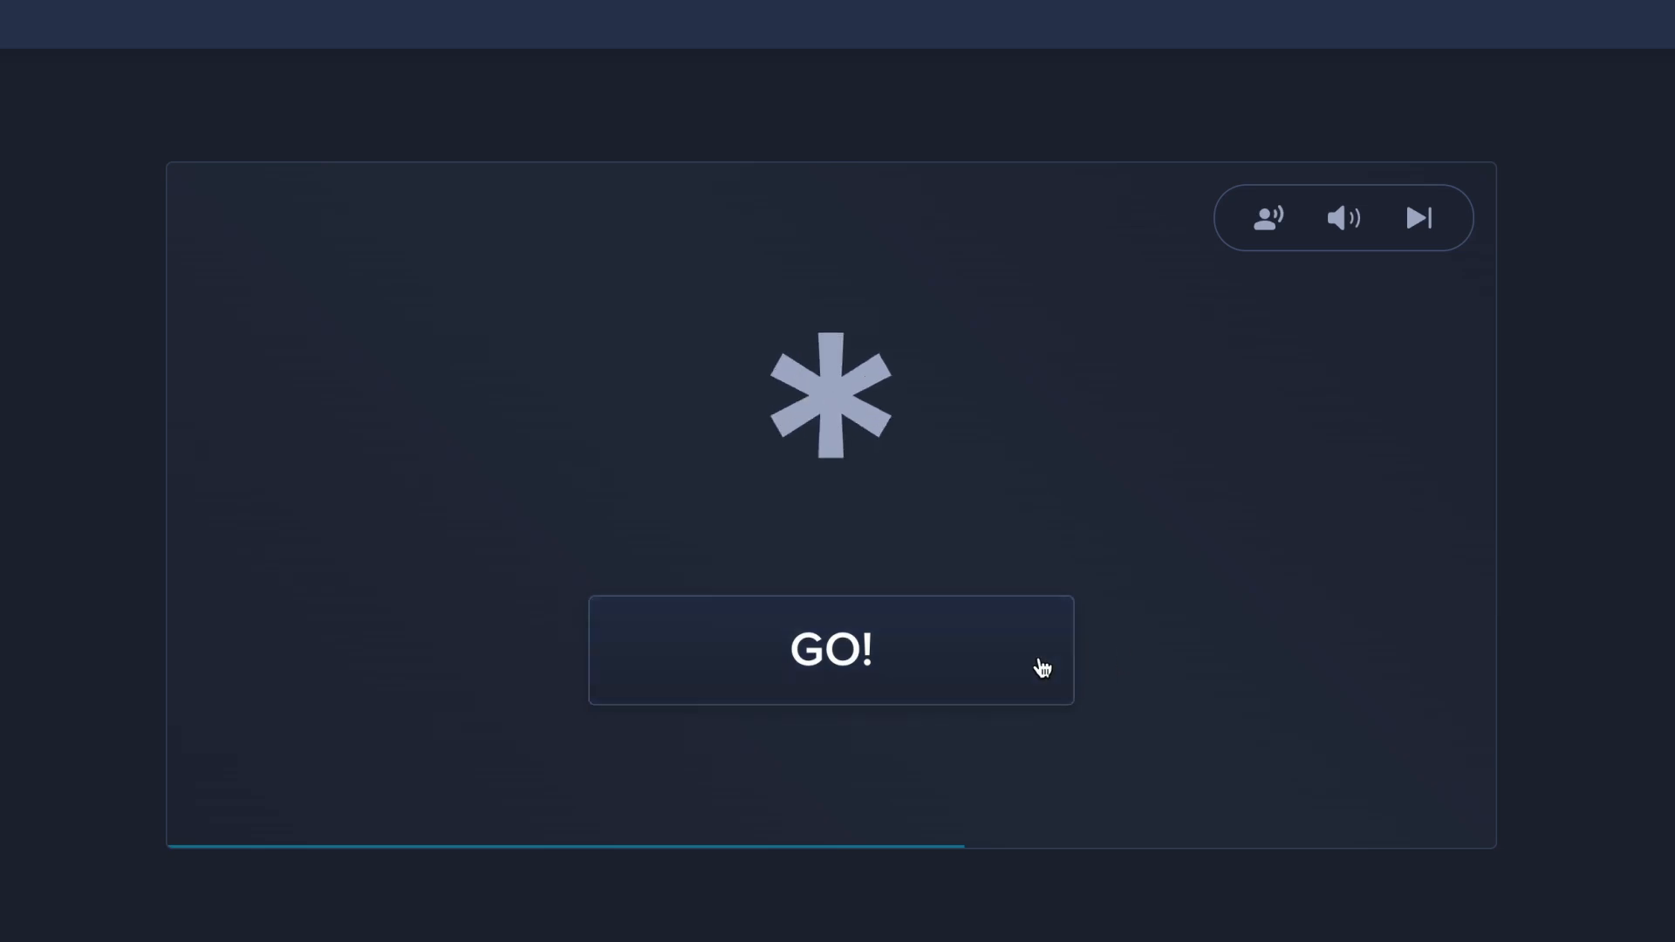
{"action": "left_click", "coordinate": [829, 649]}
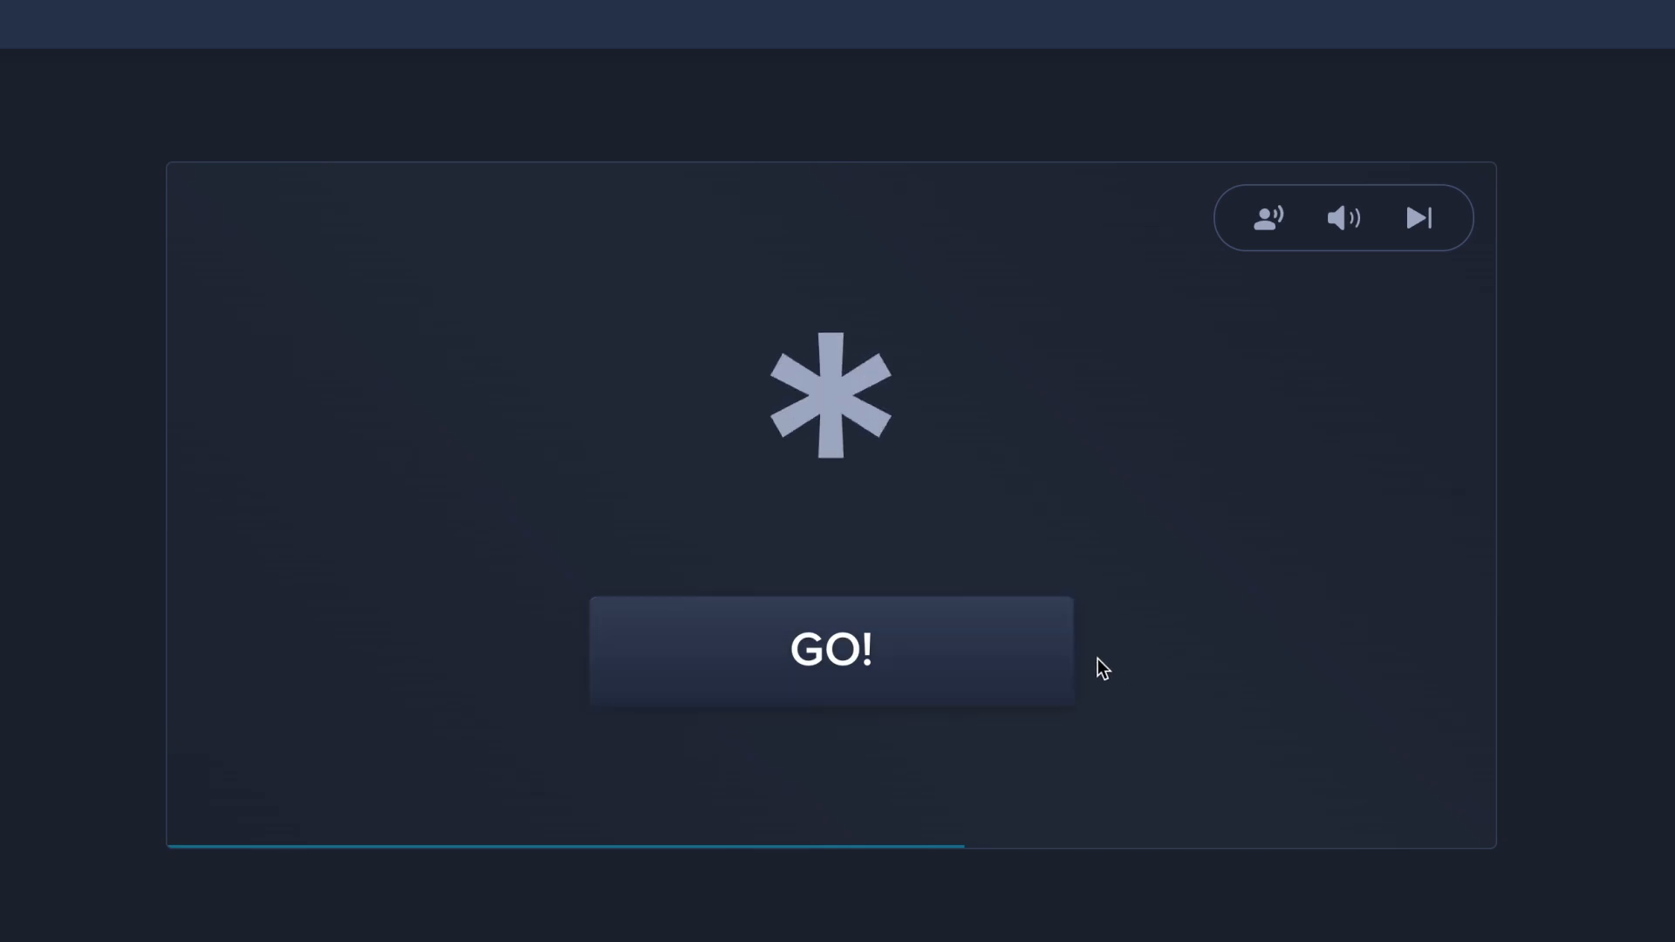
{"action": "mouse_move", "coordinate": [1034, 657]}
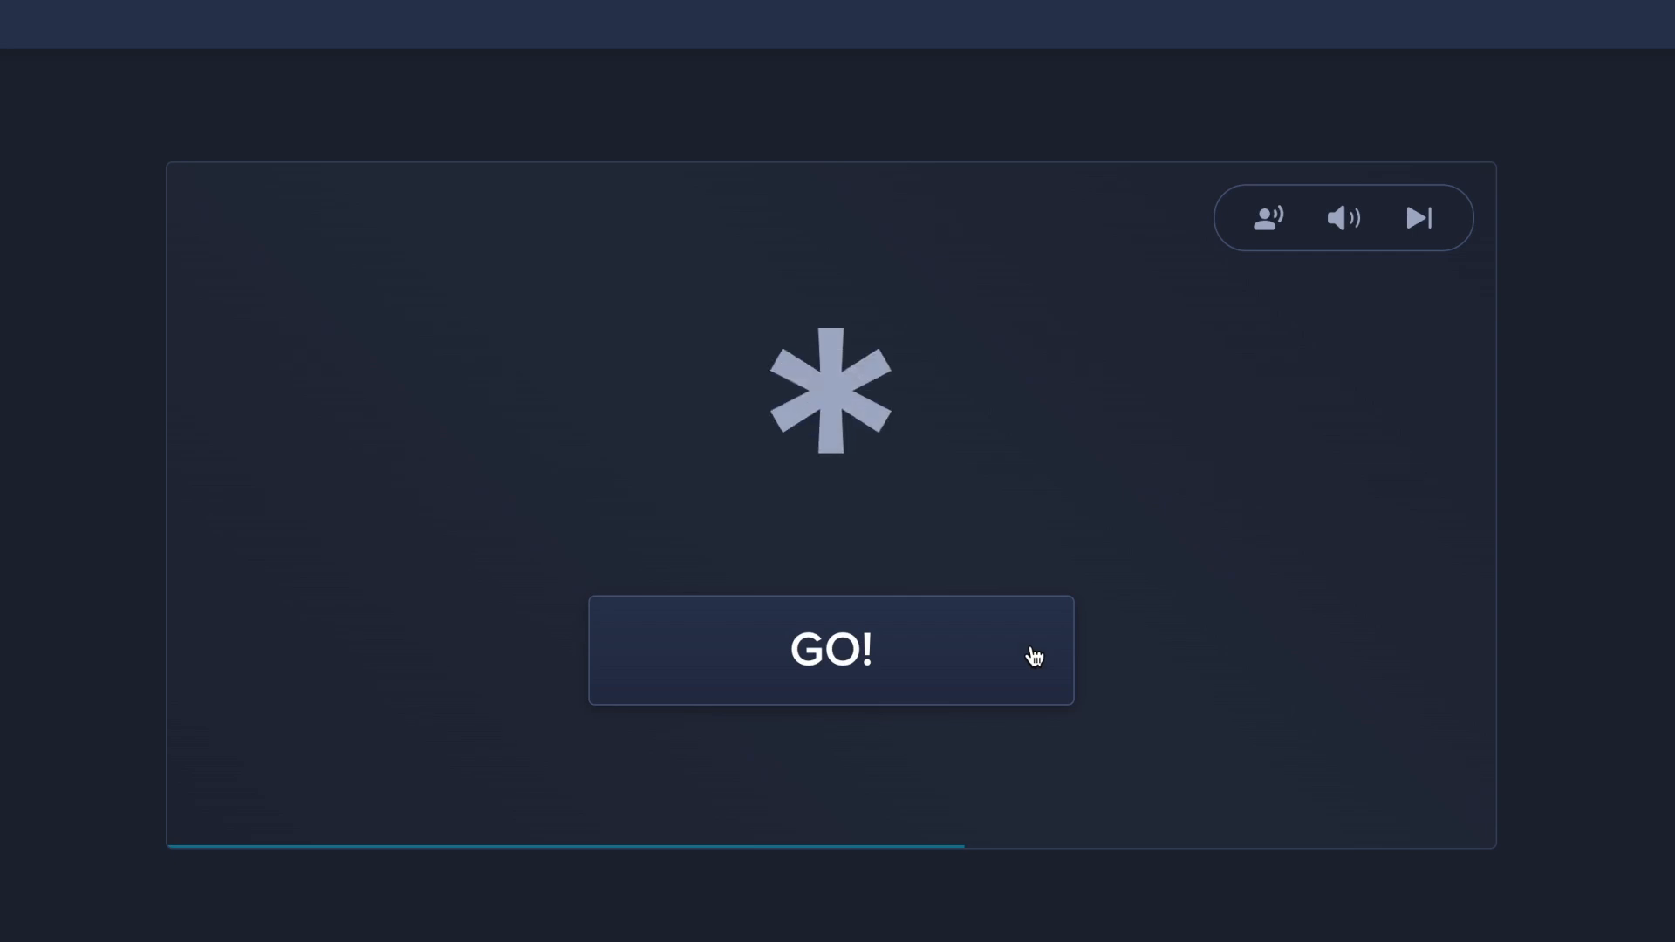
{"action": "left_click", "coordinate": [829, 649]}
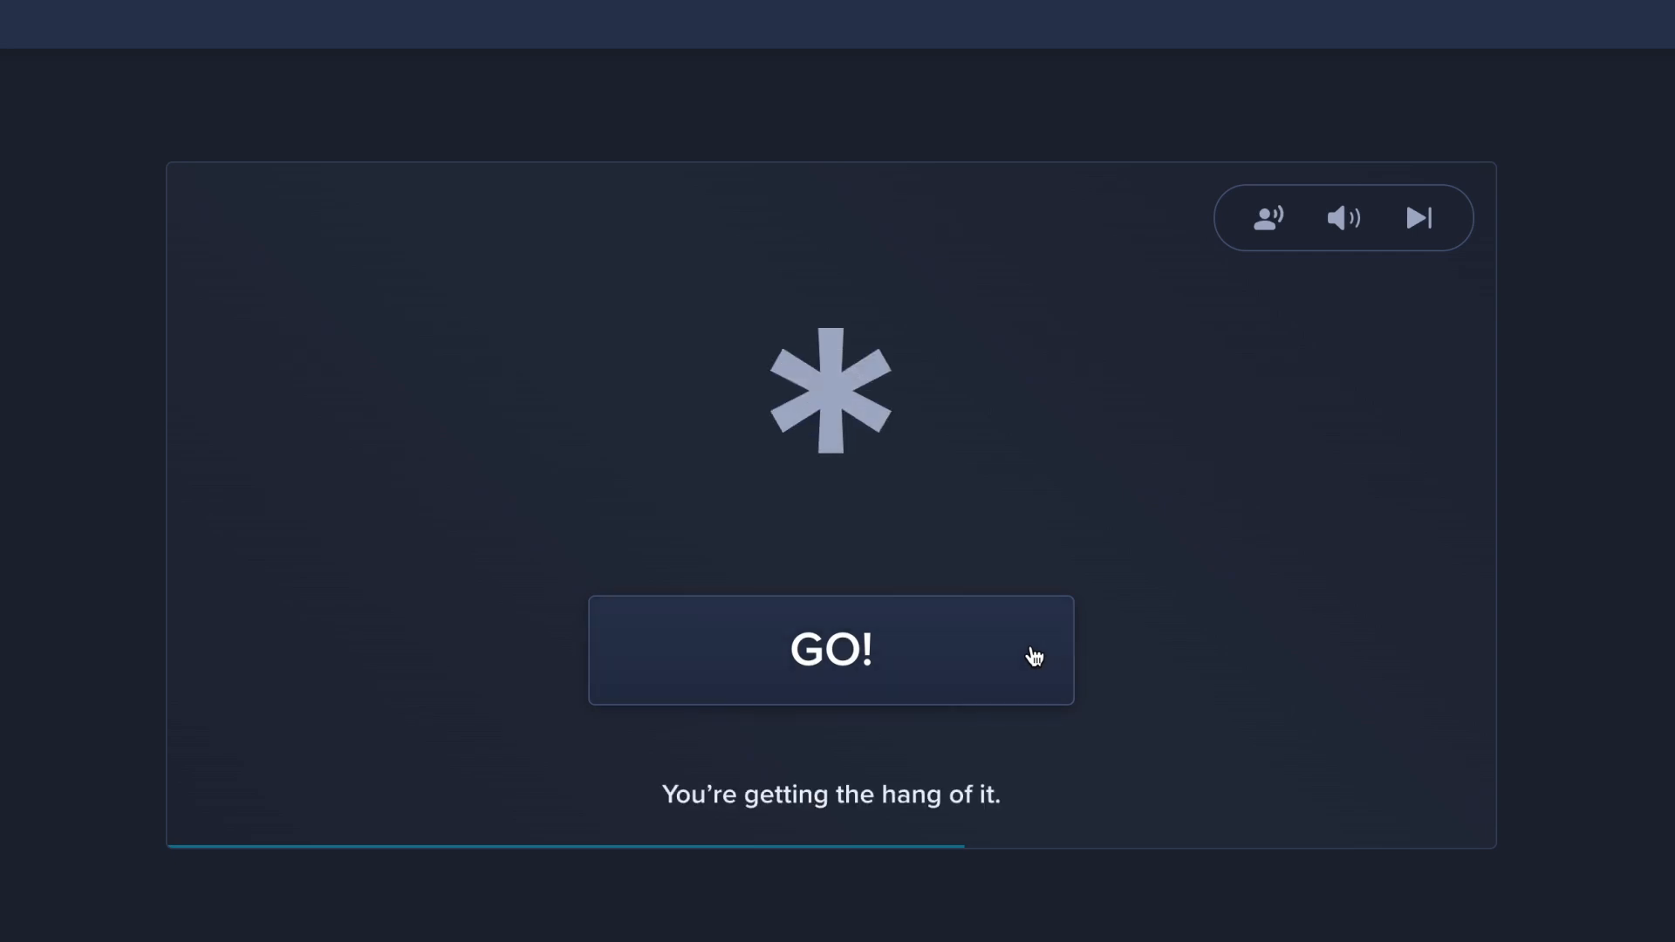
{"action": "left_click", "coordinate": [832, 651]}
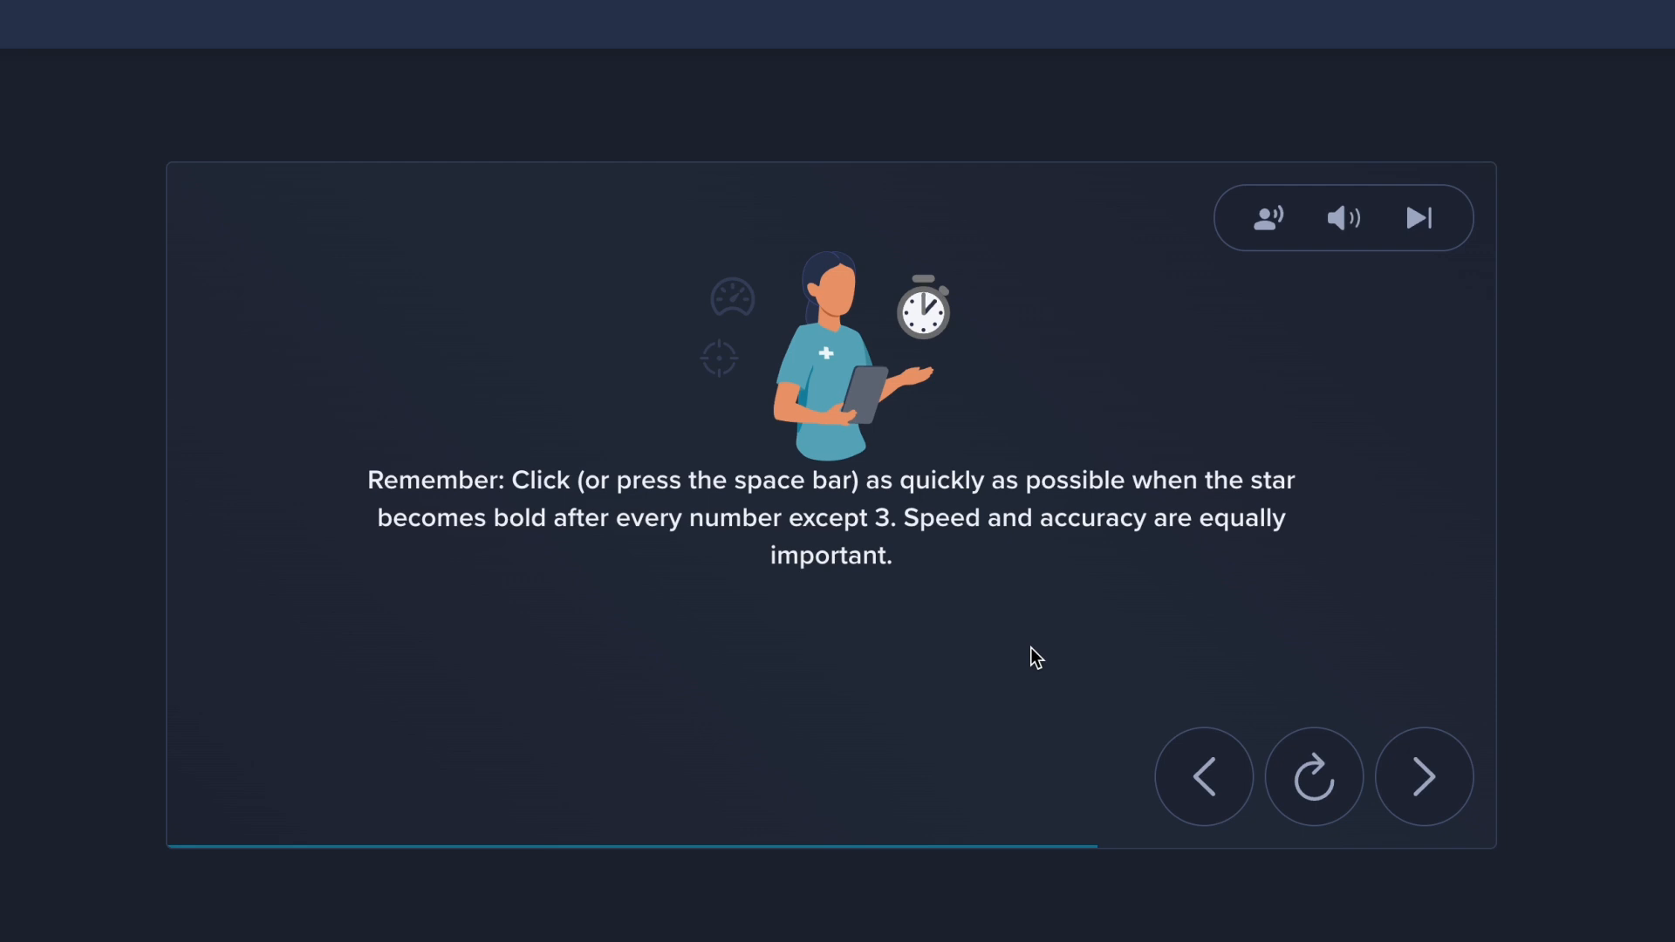
Step: Continue past the speed-and-accuracy reminder and the speed-up slide into the practice round
{"action": "left_click", "coordinate": [1423, 776]}
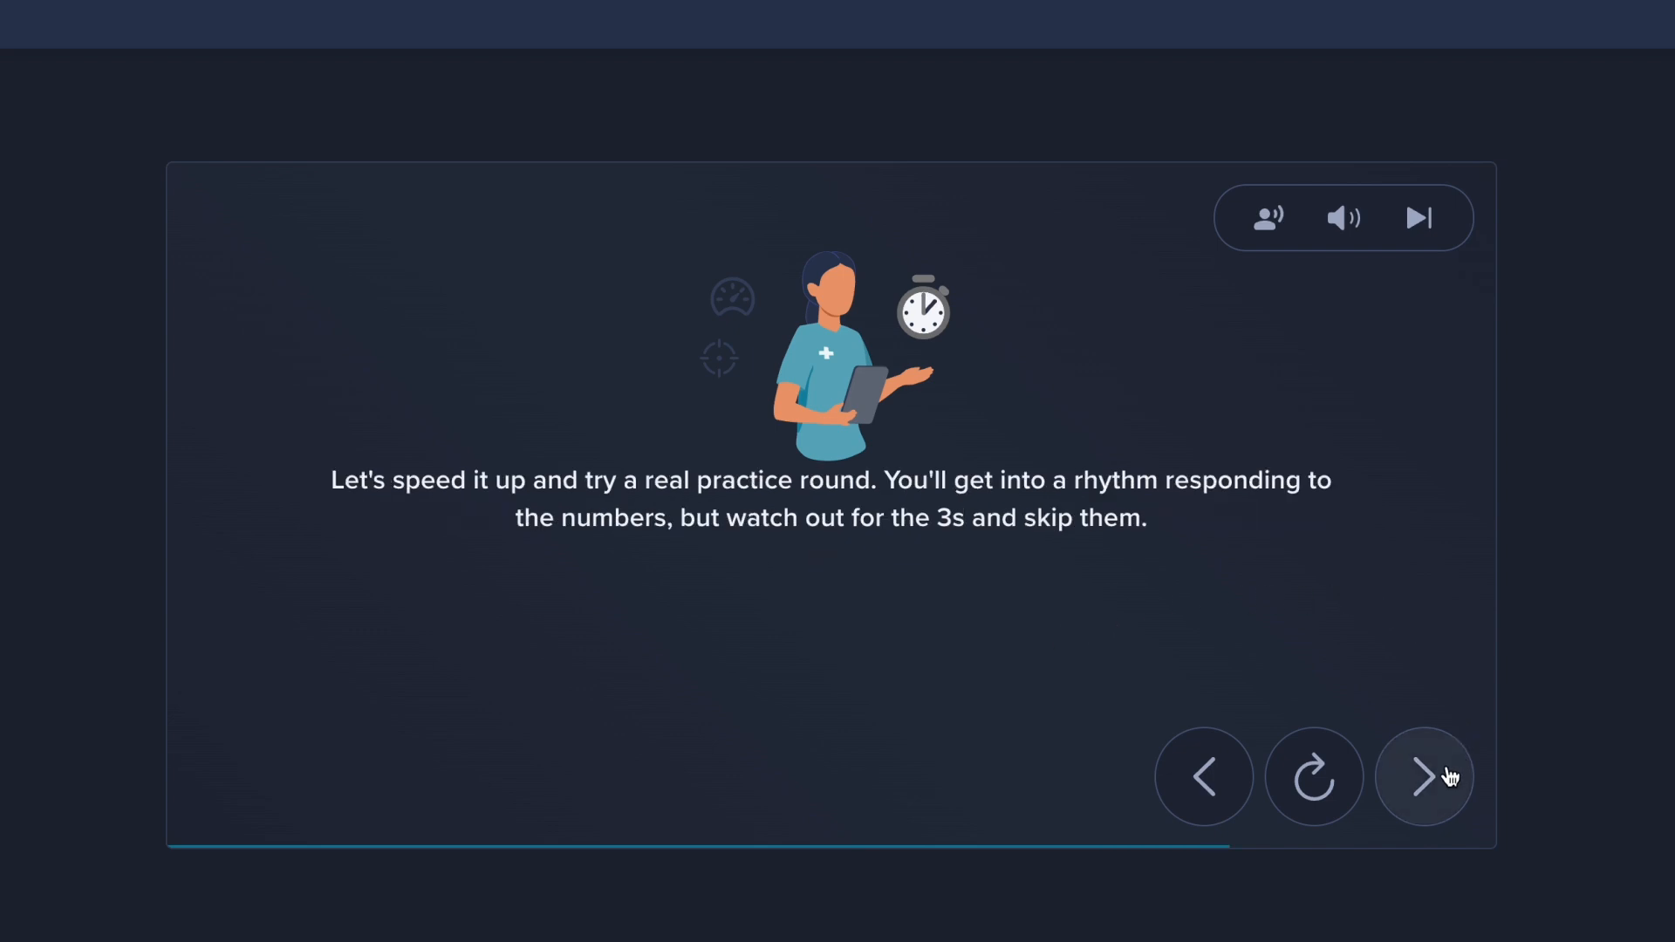
{"action": "mouse_move", "coordinate": [1412, 657]}
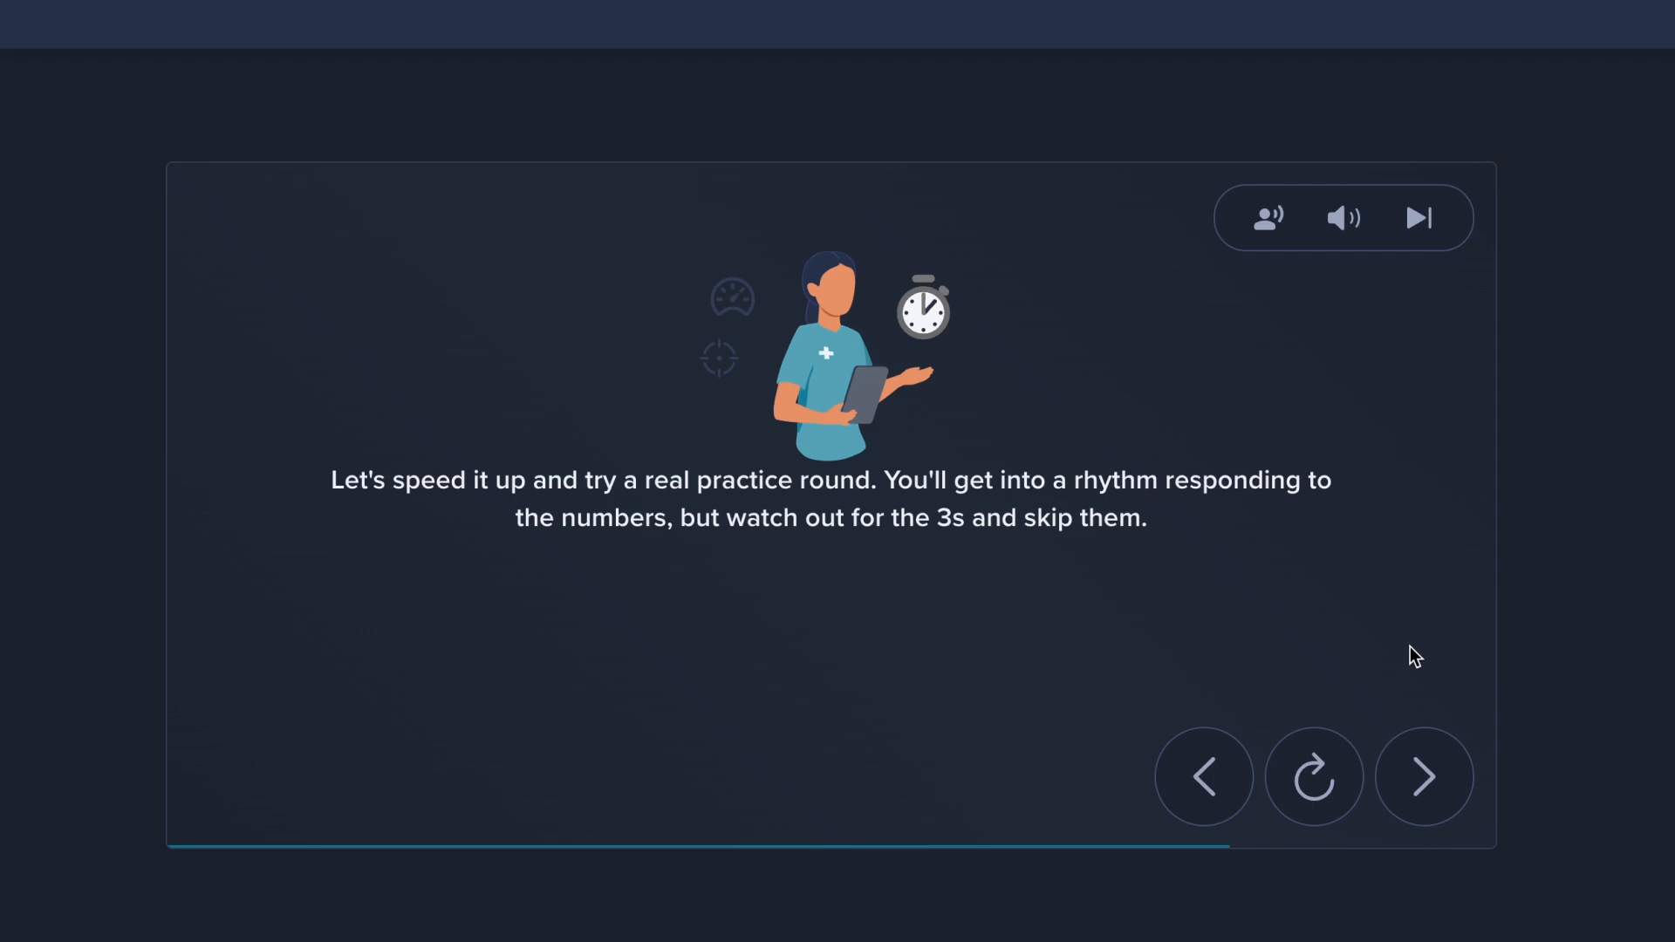
{"action": "mouse_move", "coordinate": [1424, 680]}
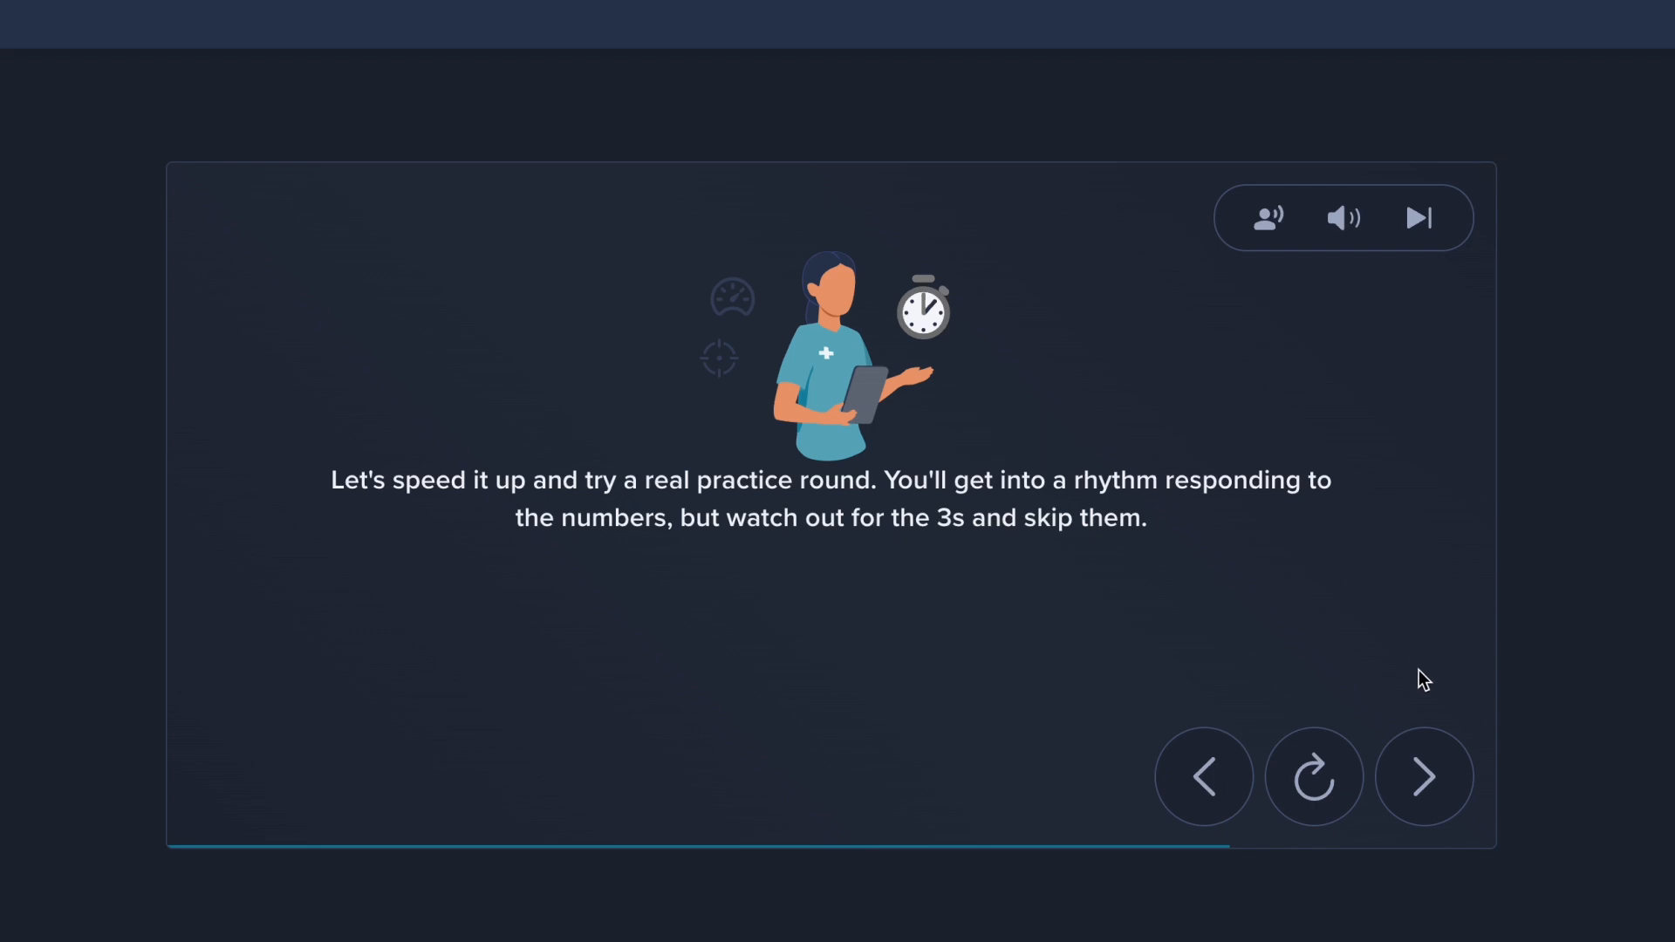
{"action": "left_click", "coordinate": [1423, 777]}
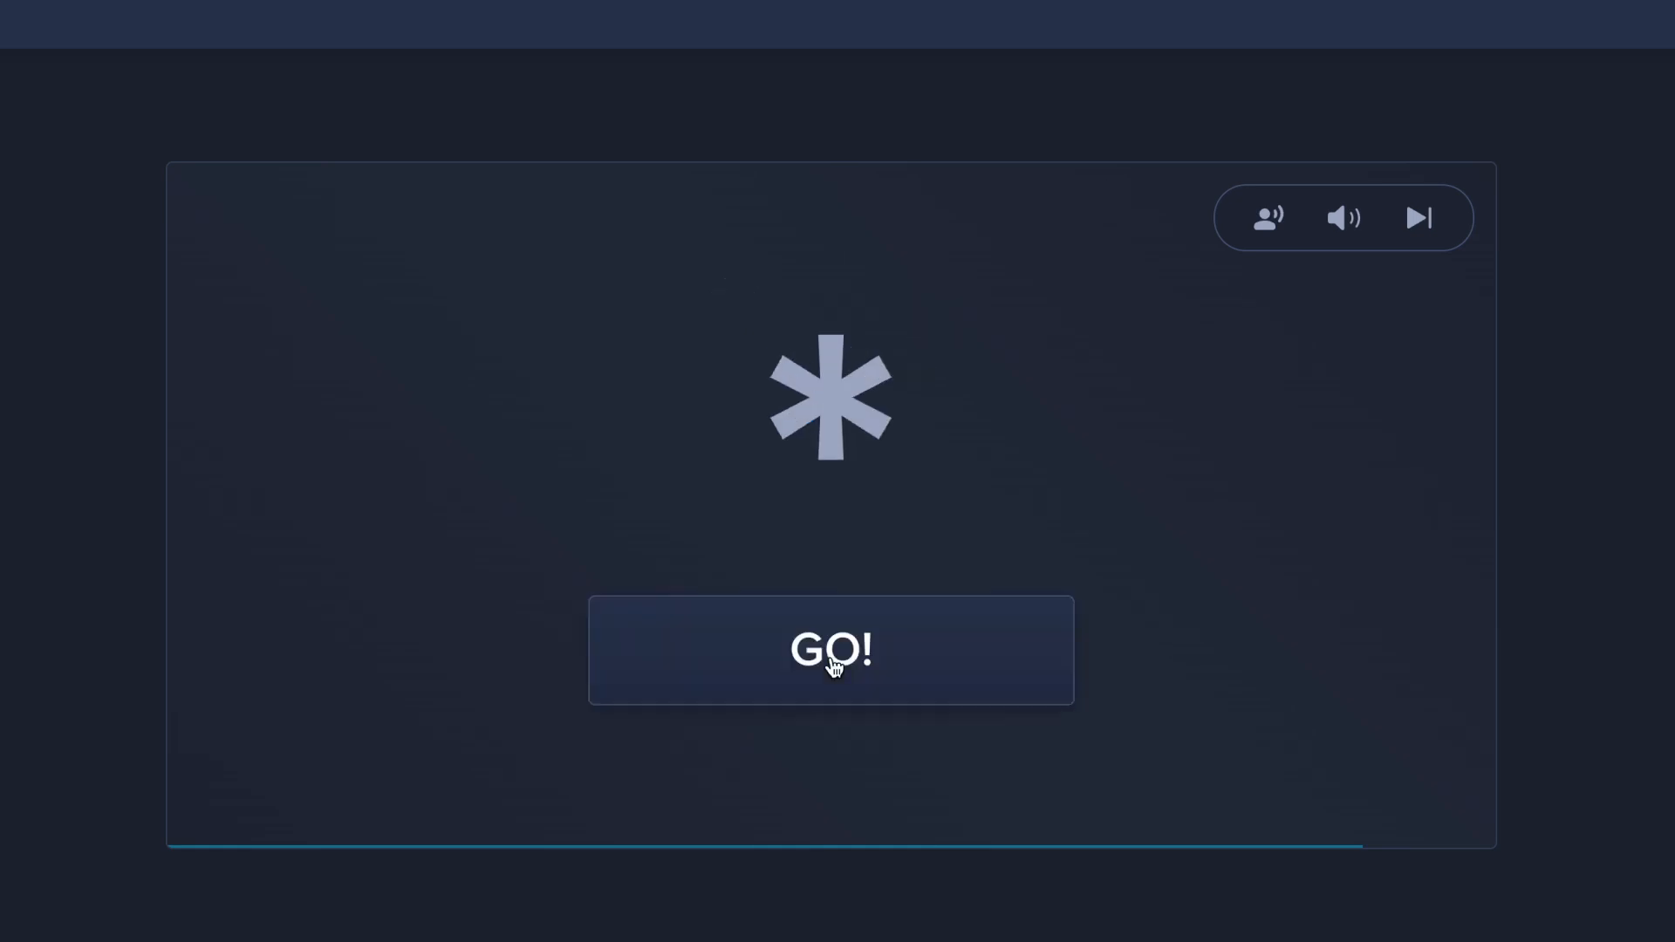
Step: Respond to all seven bold stars for a perfect practice result, then continue past the results message
{"action": "left_click", "coordinate": [830, 649]}
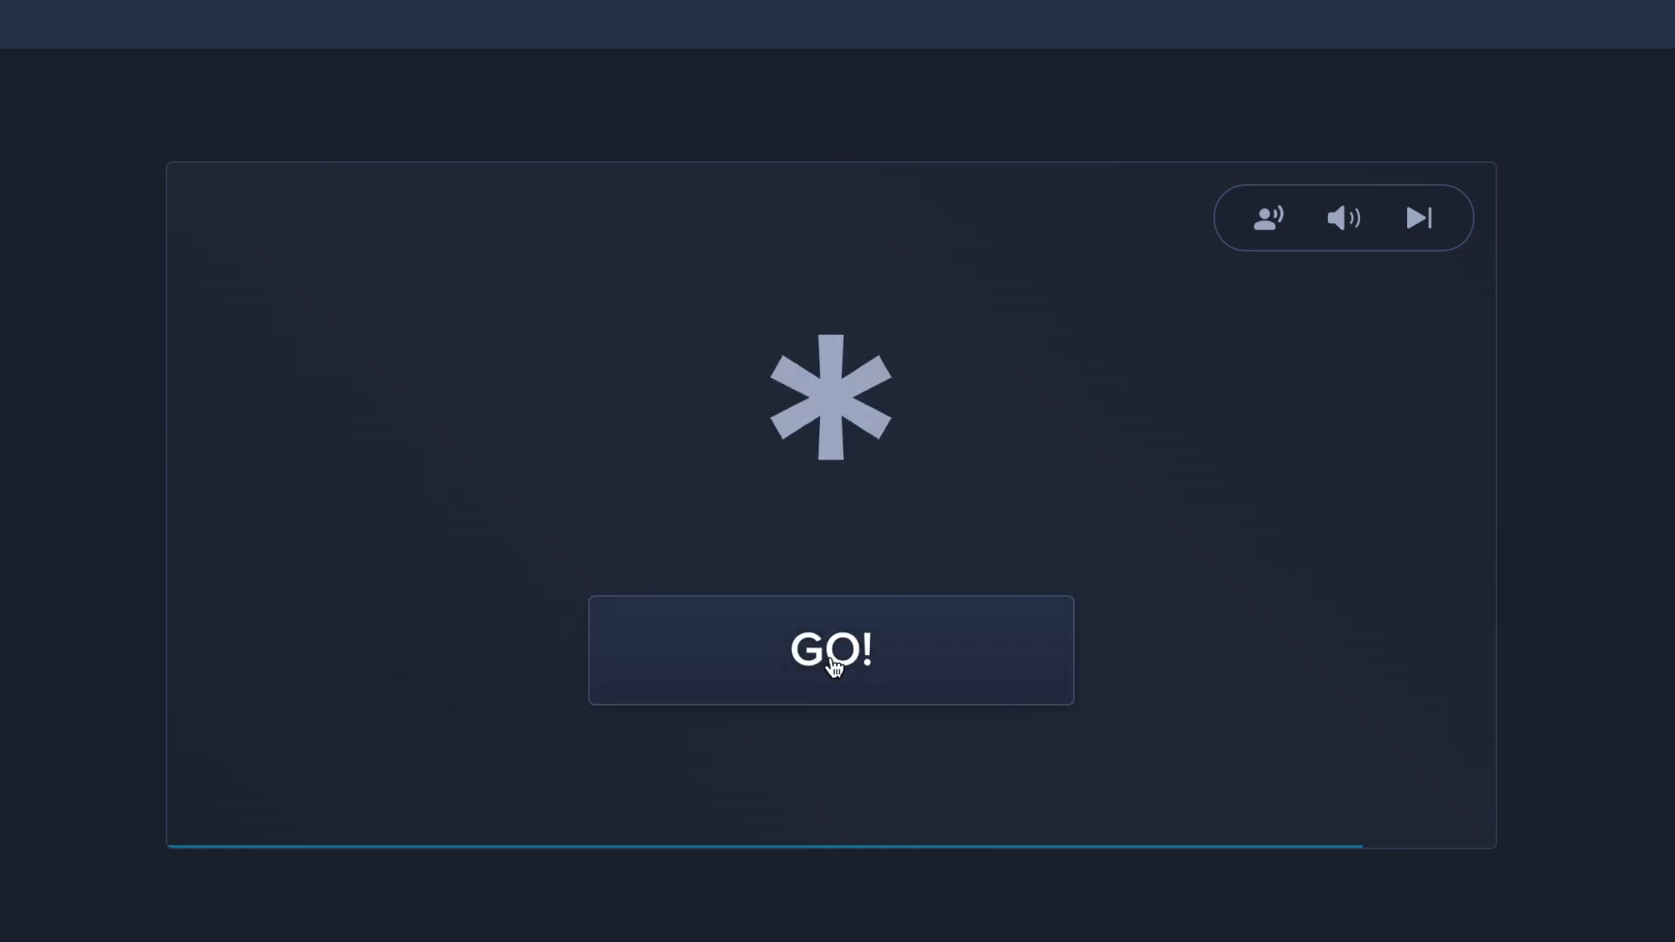
{"action": "left_click", "coordinate": [830, 649]}
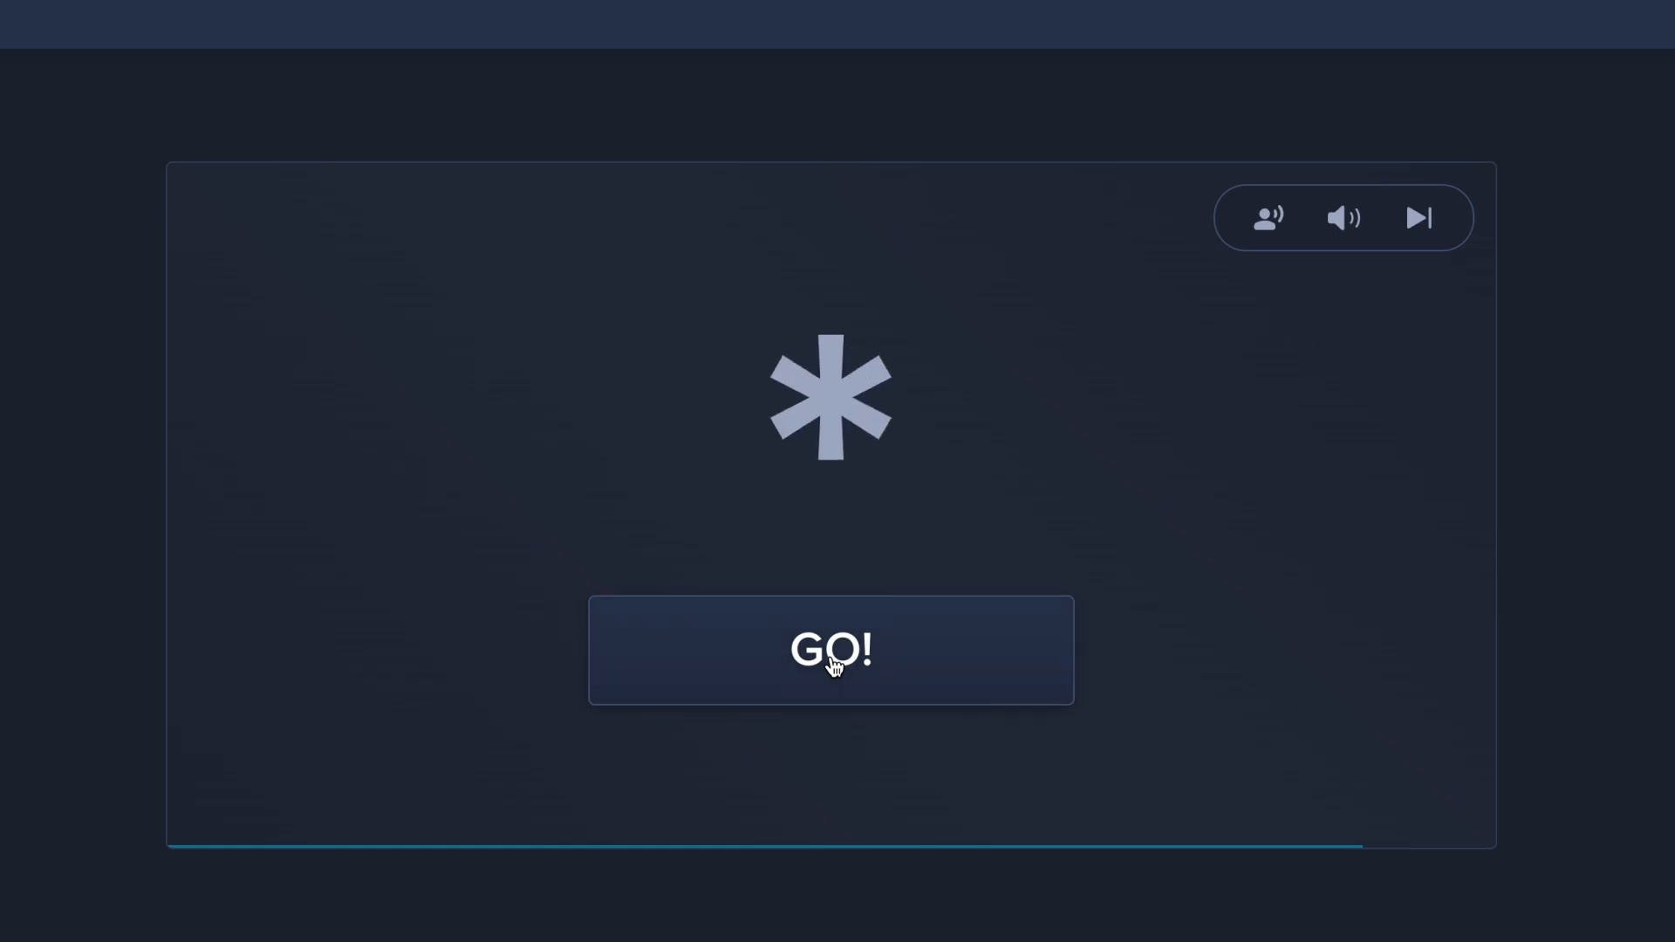
{"action": "left_click", "coordinate": [830, 649]}
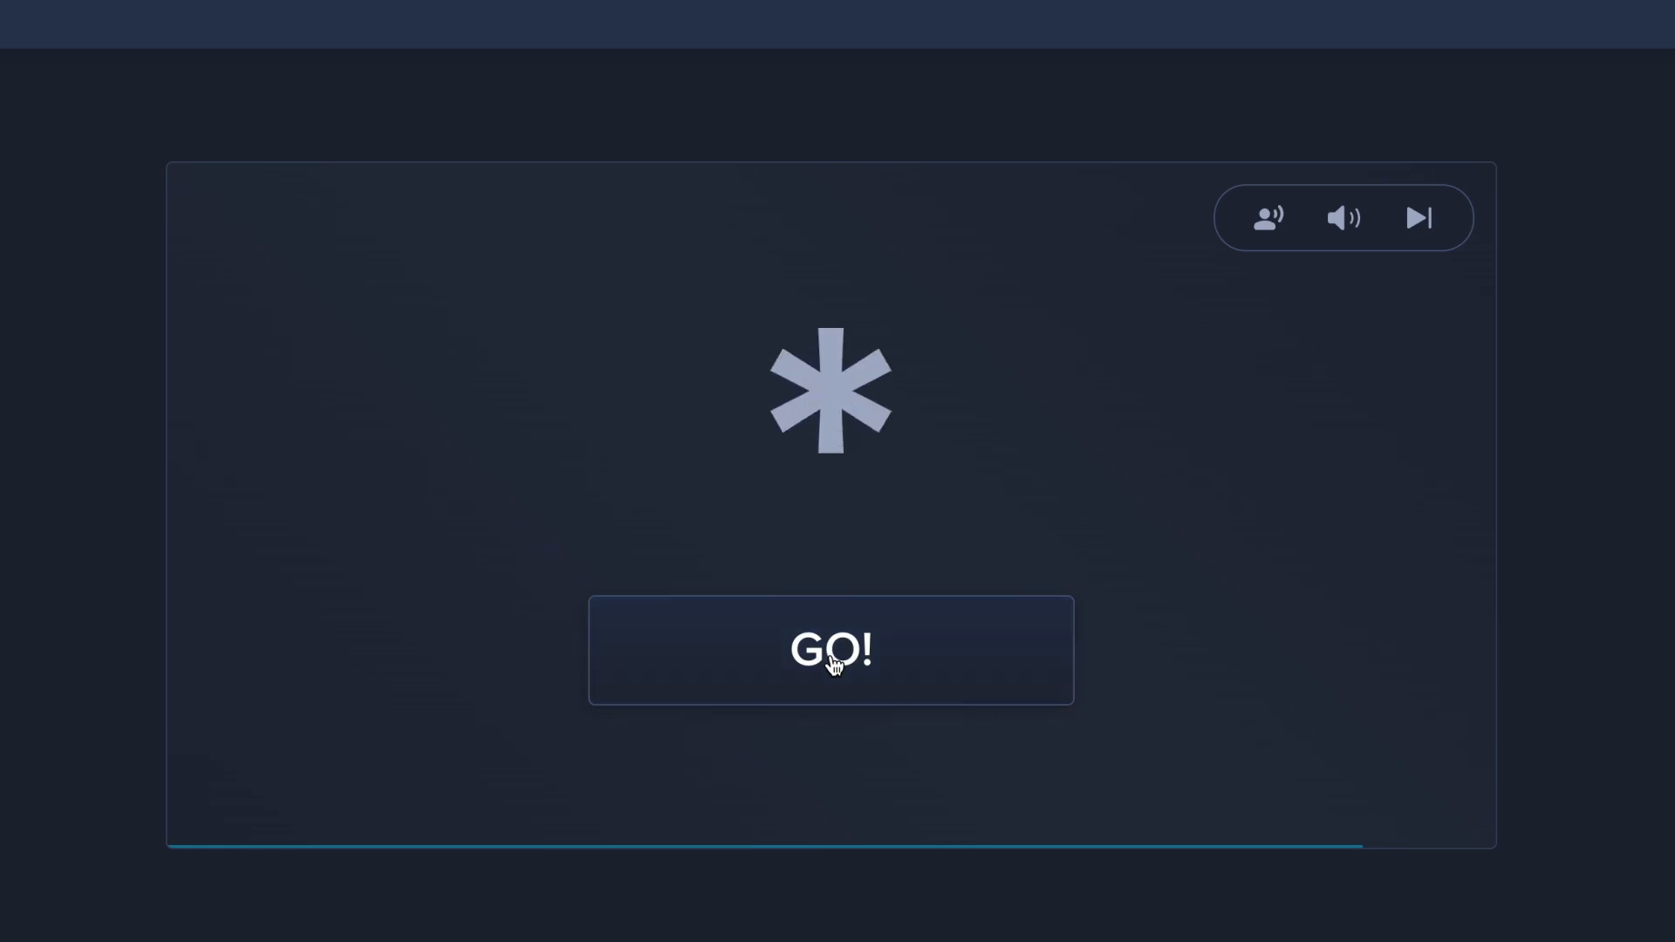
{"action": "left_click", "coordinate": [830, 649]}
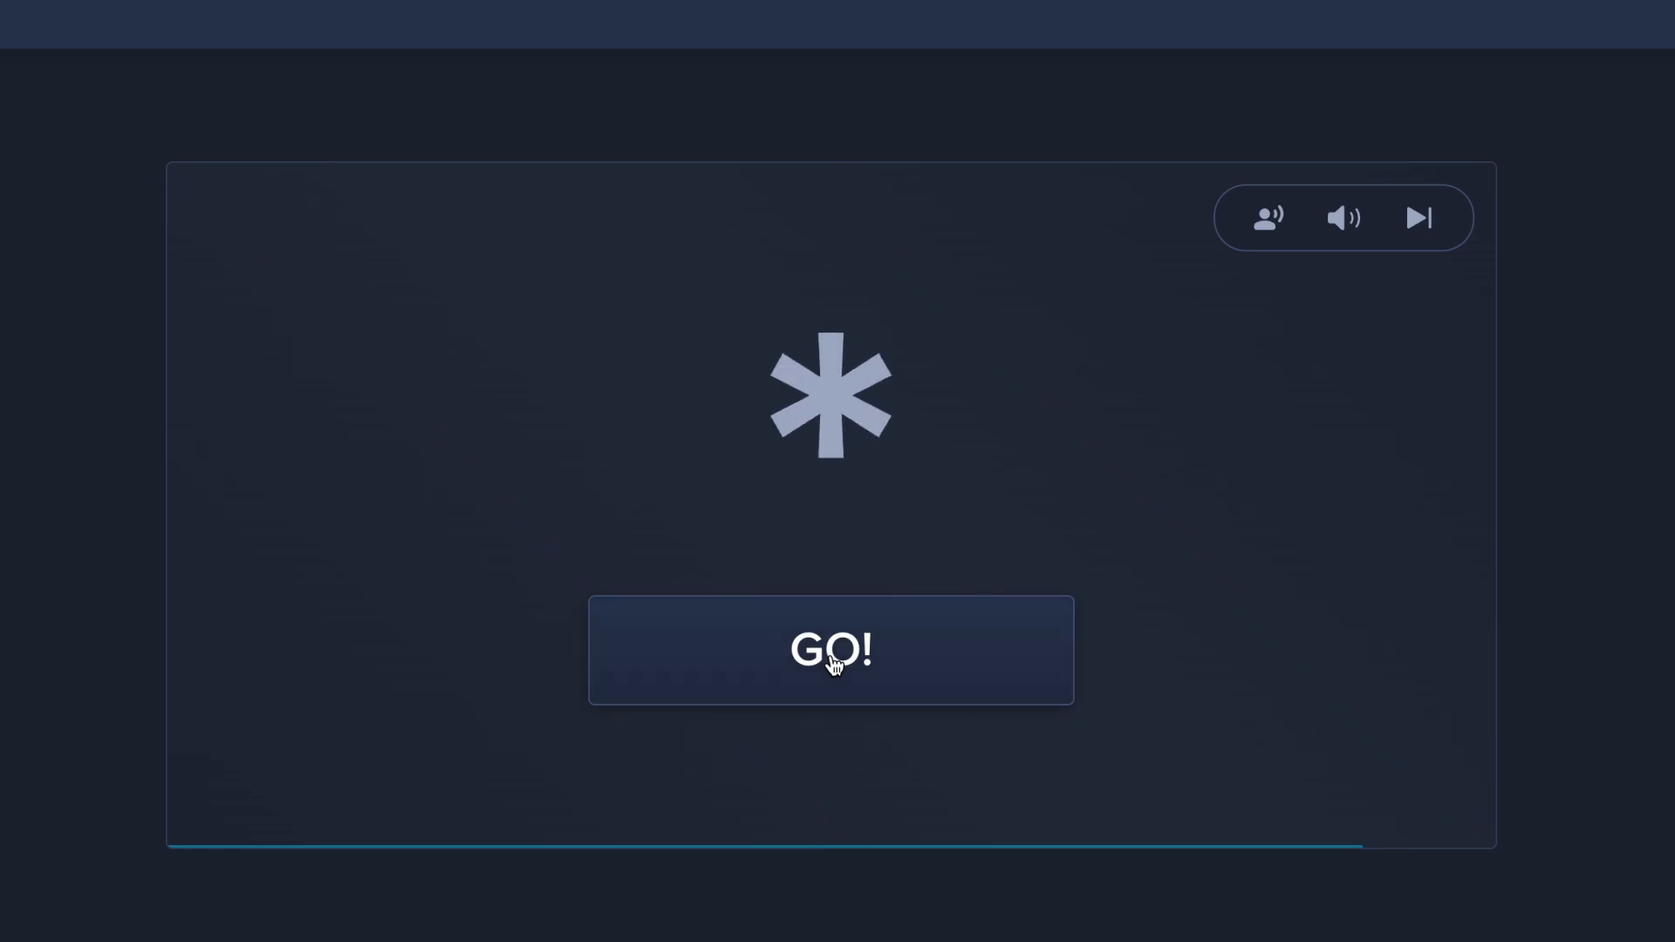
{"action": "left_click", "coordinate": [830, 649]}
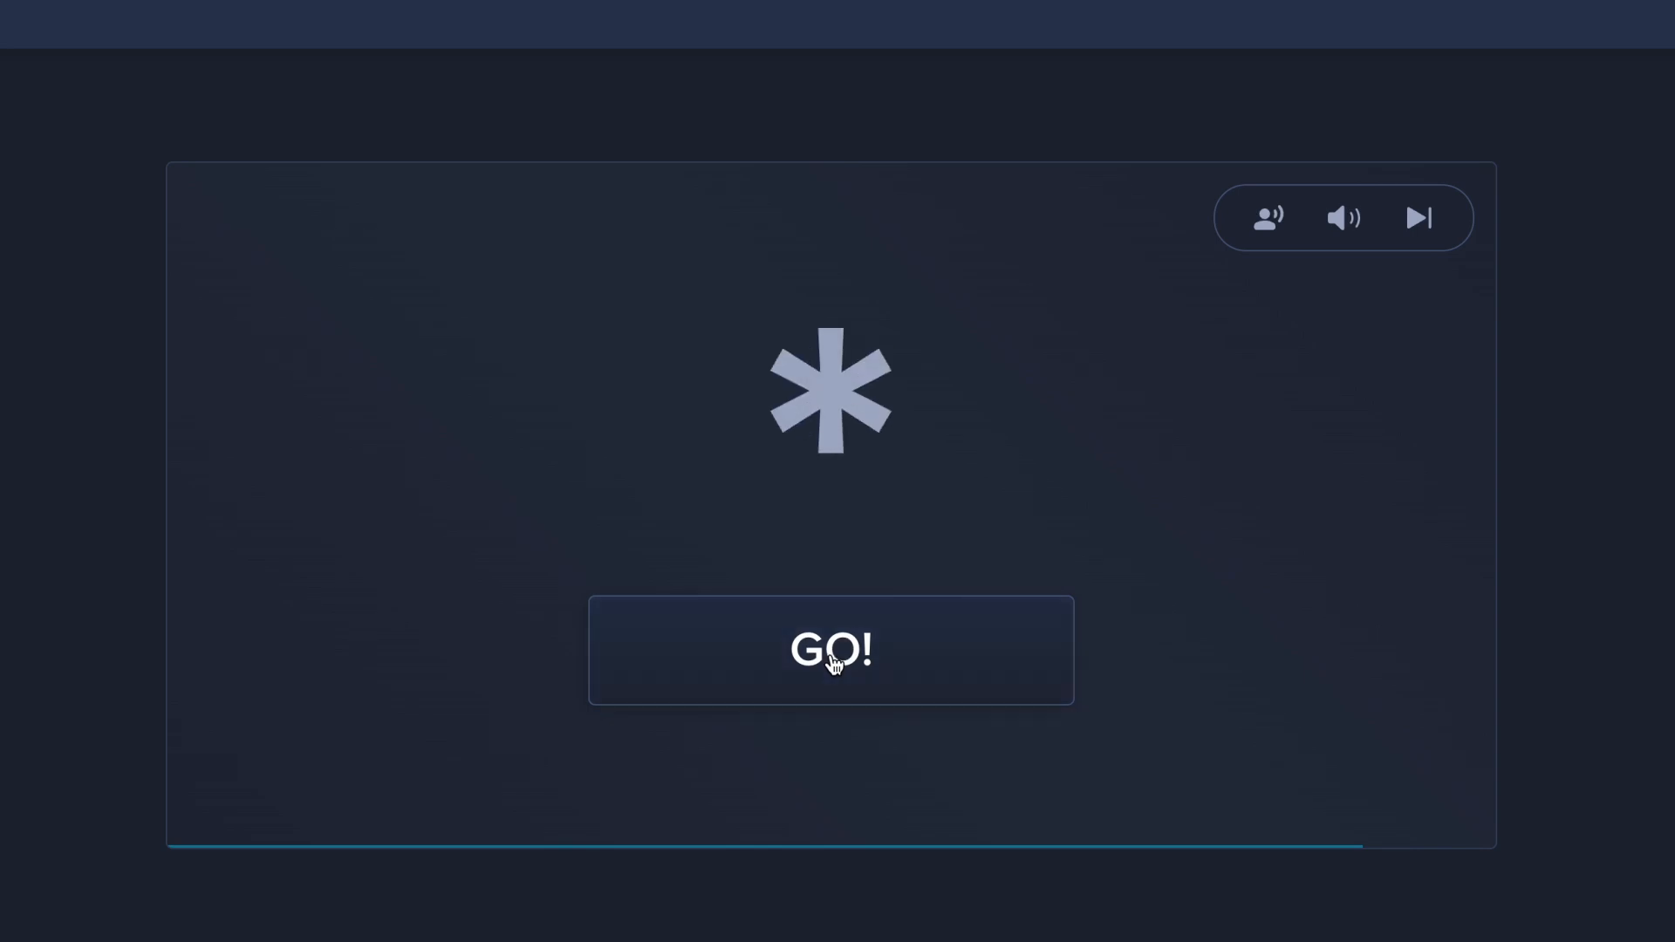
{"action": "left_click", "coordinate": [830, 649]}
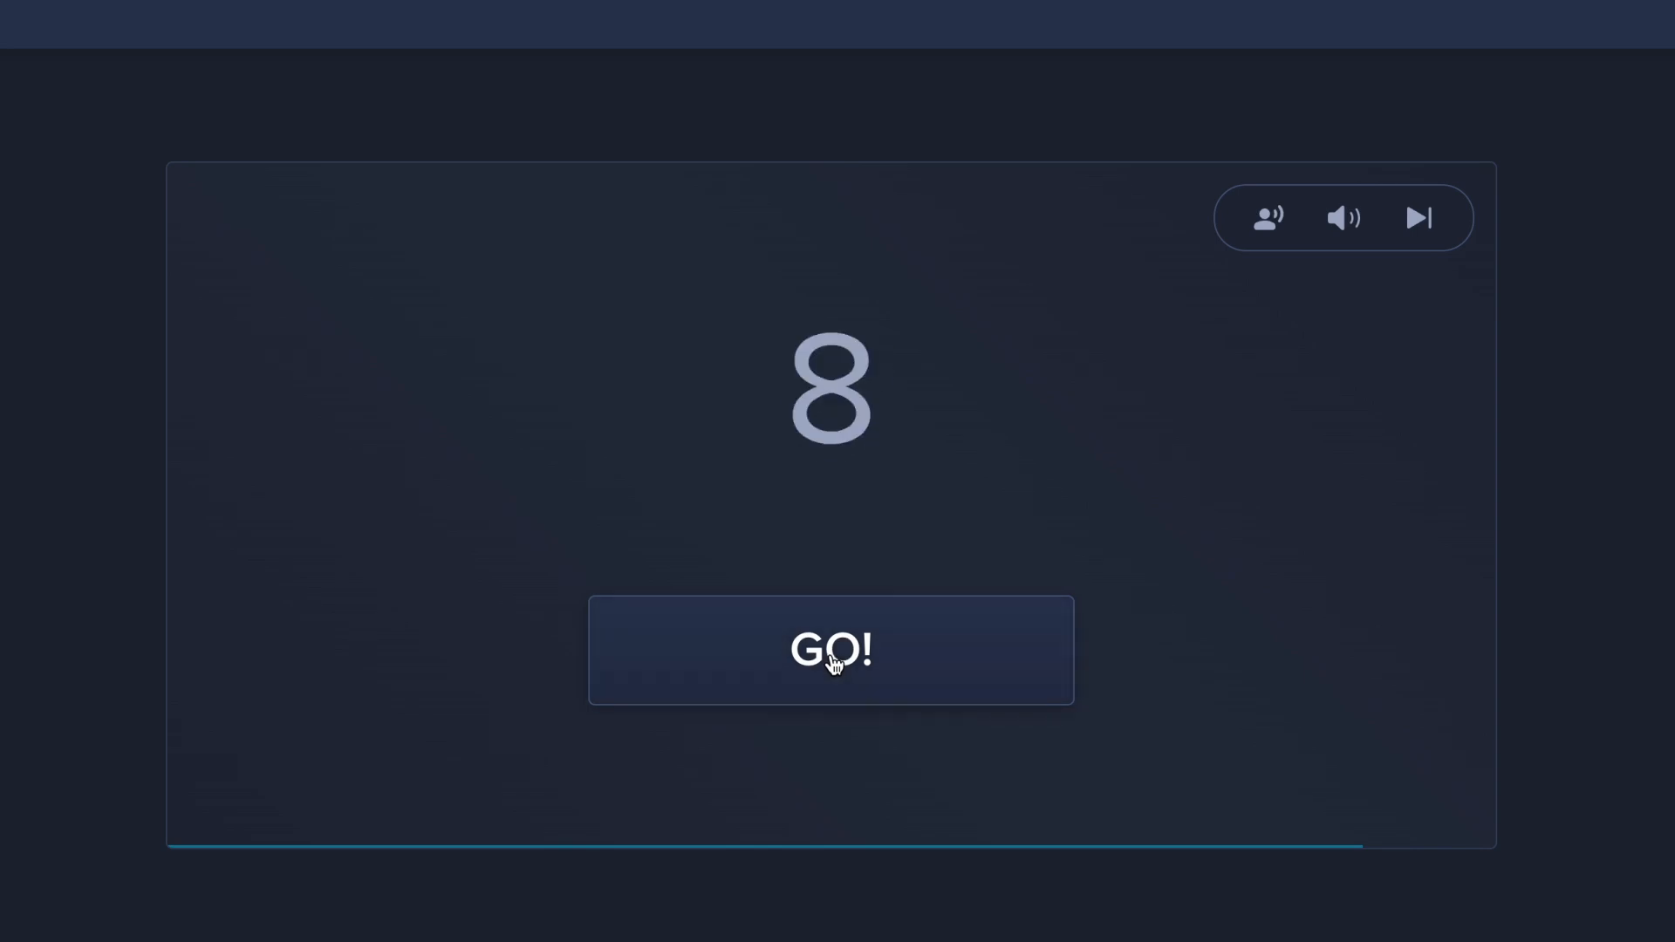
{"action": "left_click", "coordinate": [830, 649]}
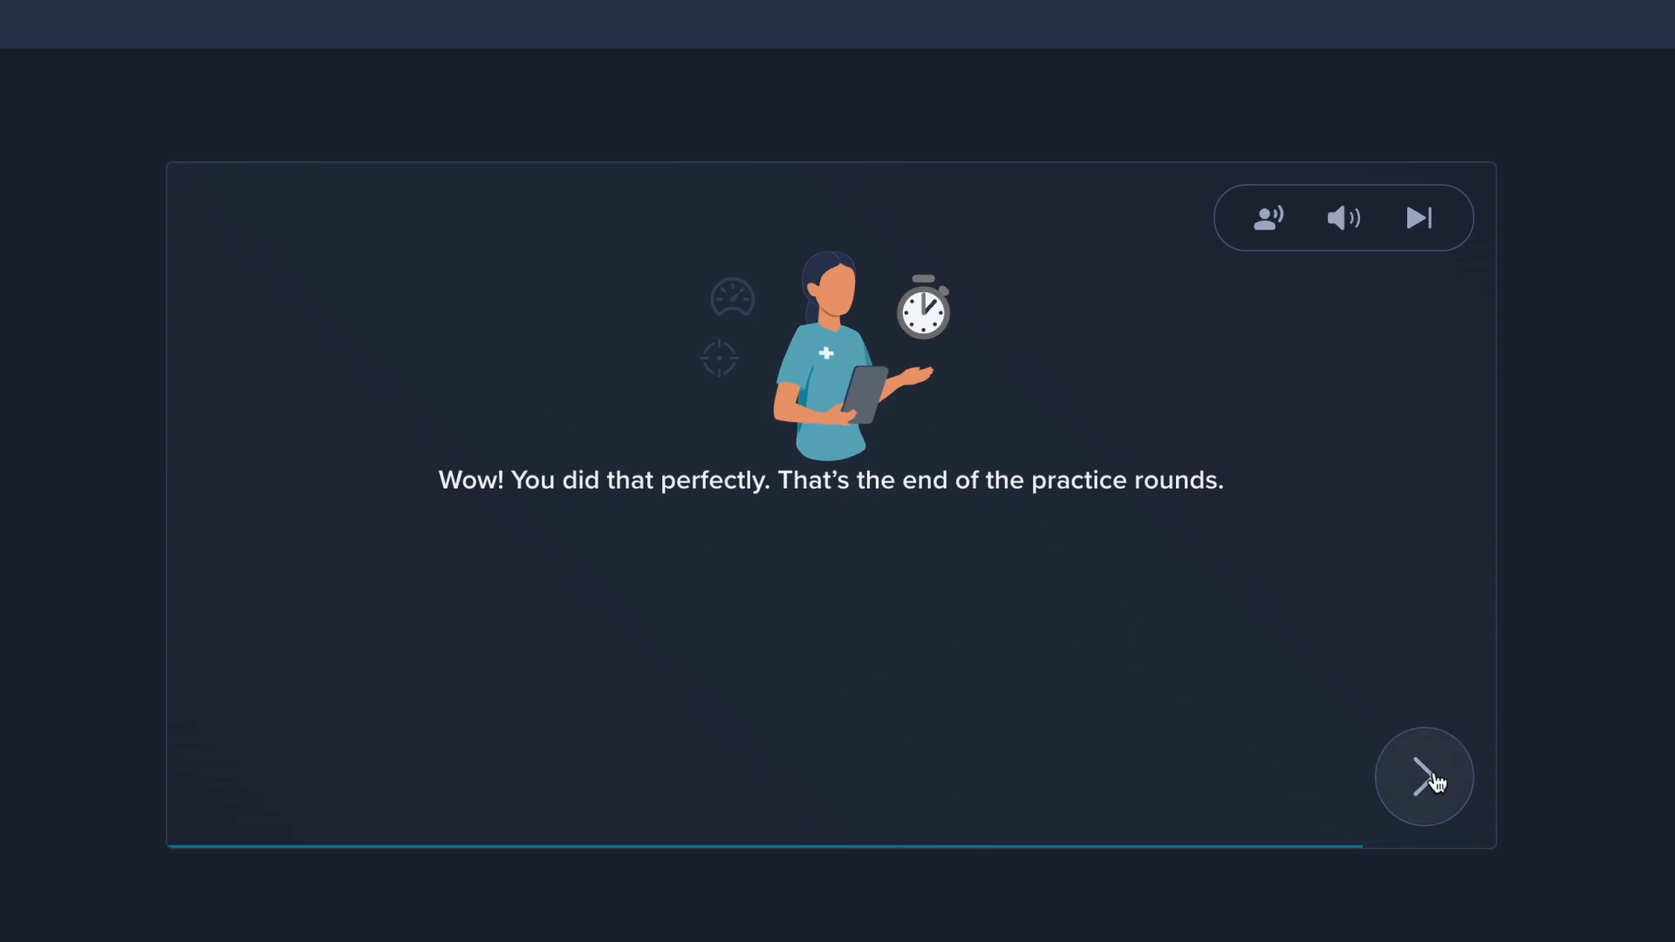
{"action": "left_click", "coordinate": [1424, 776]}
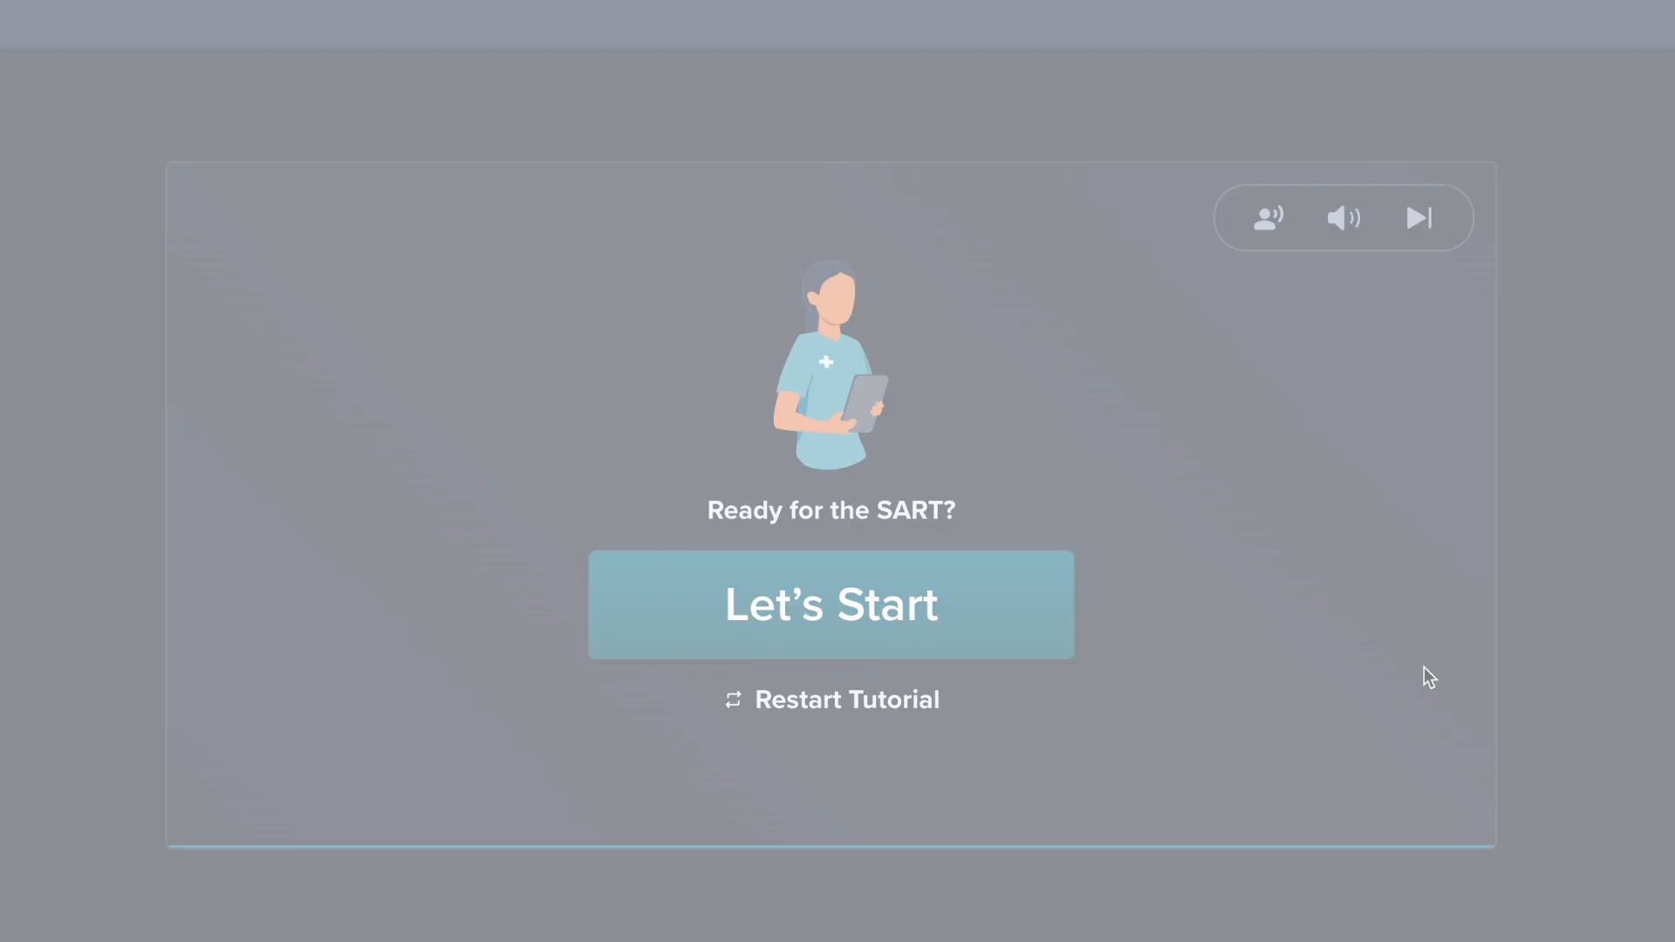